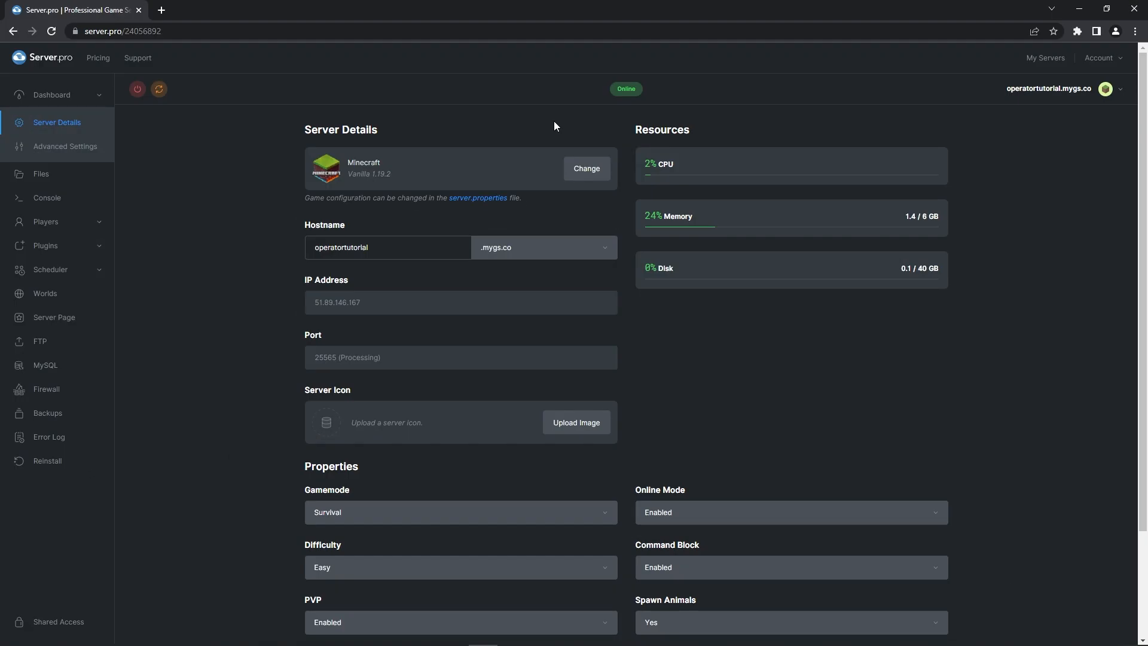
Step: Open the Players page from the server's left sidebar
left_click(45, 221)
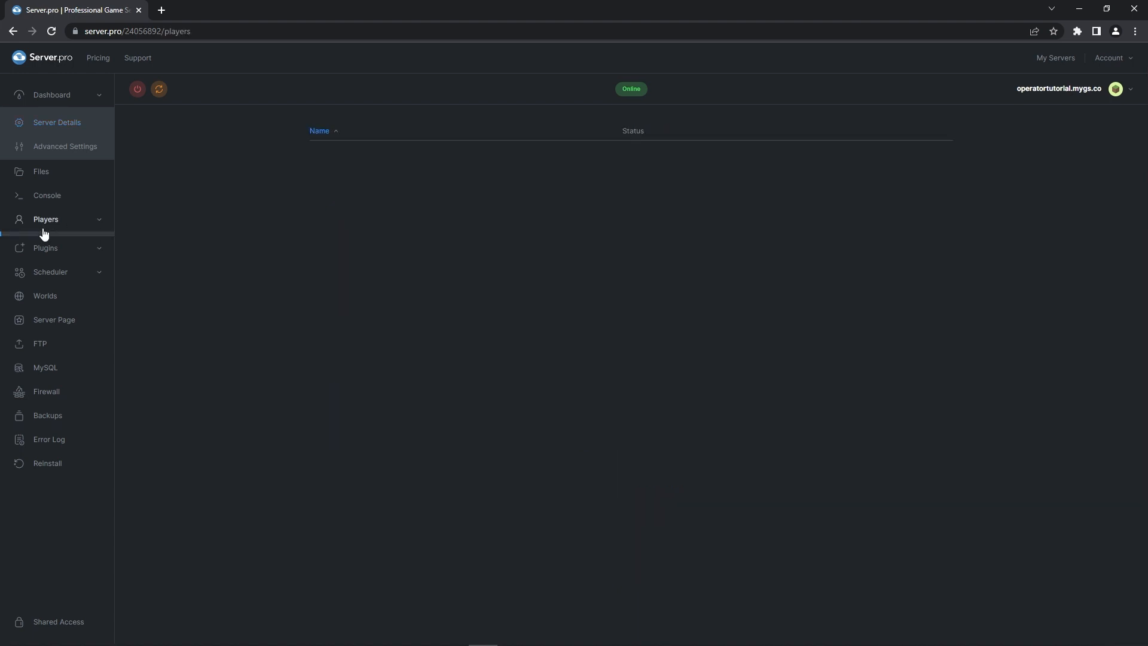
Step: Try the Operators player-name form, then switch to the server console log
left_click(45, 219)
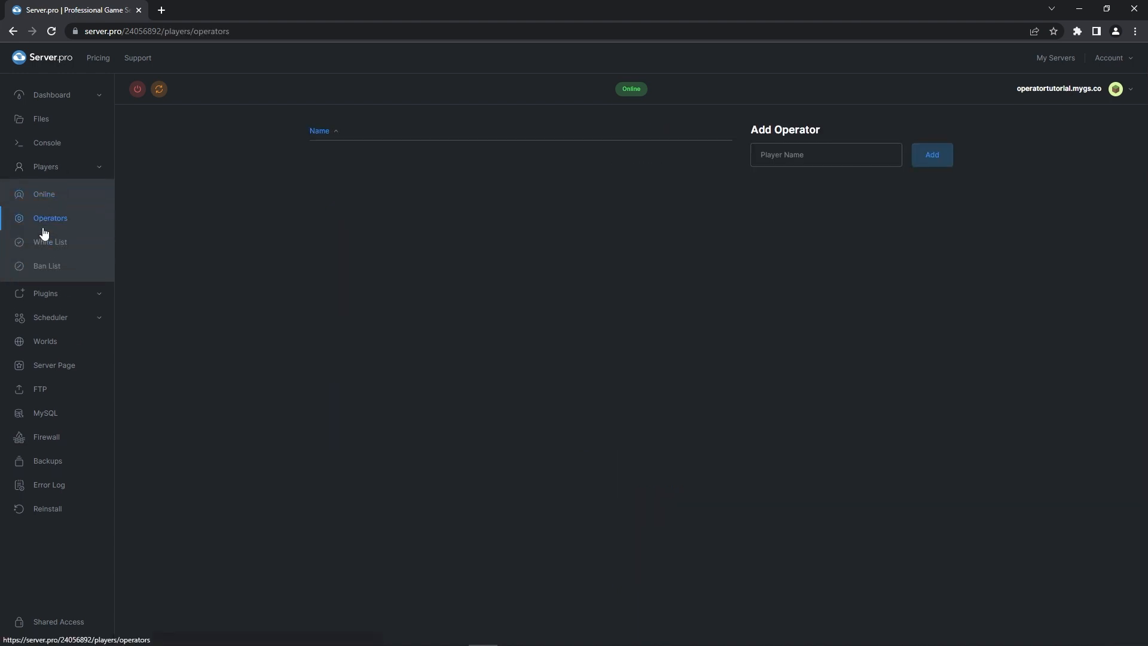
type("L")
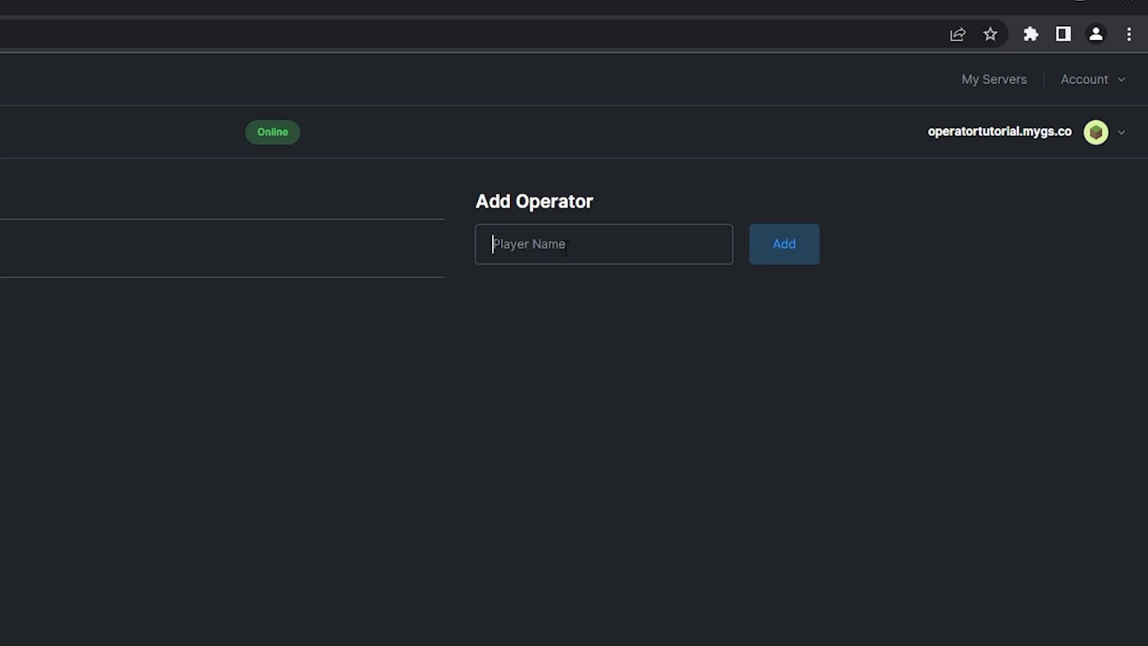
left_click(782, 244)
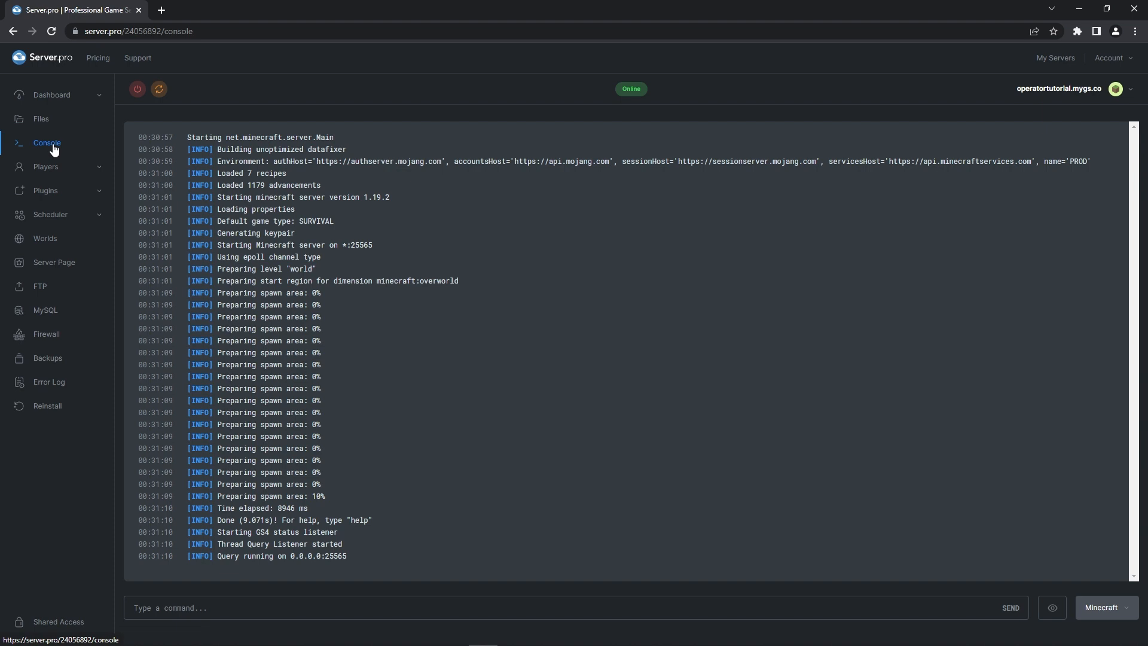
Step: Run 'op LivingOnline' and then 'deop LivingOnline' in the console
type("op")
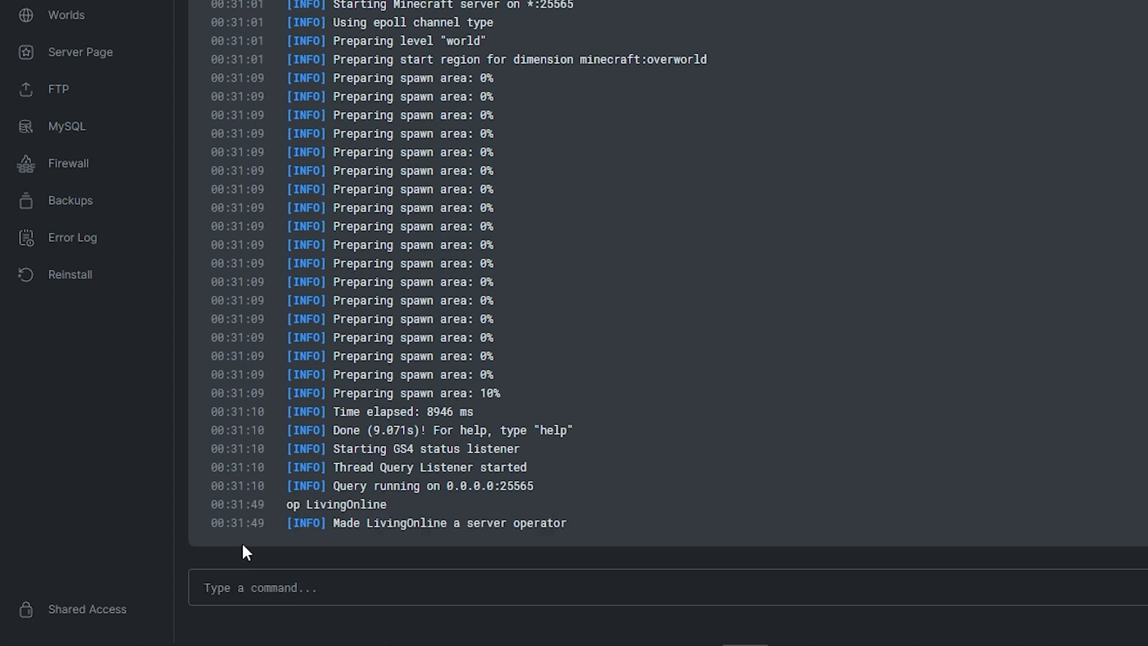
type("deop")
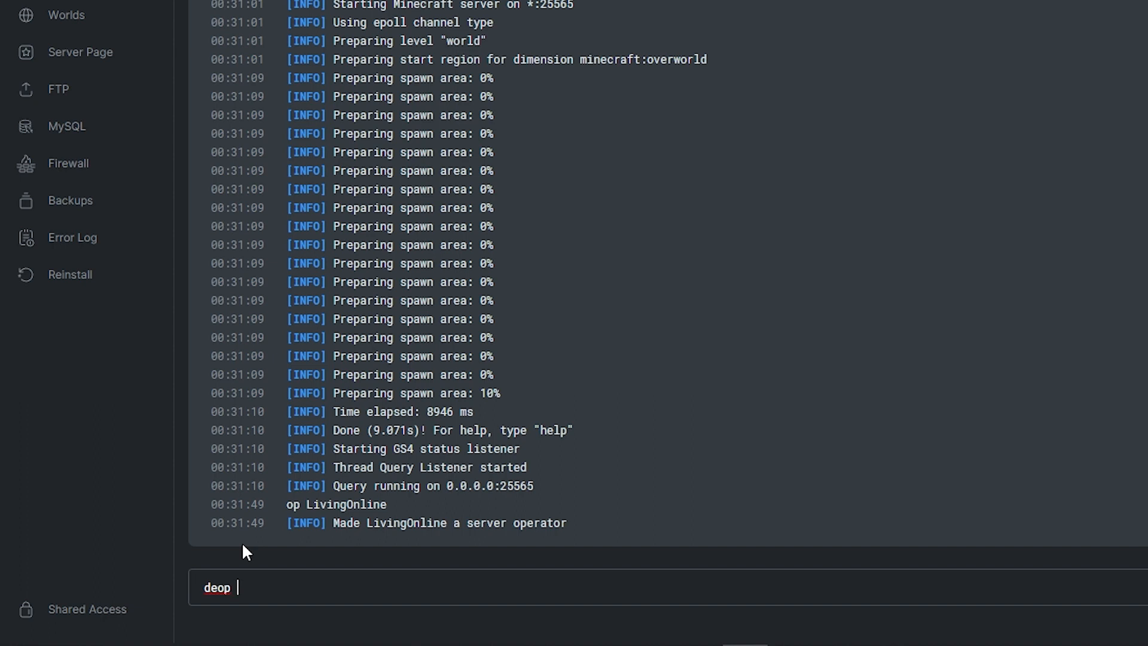
type("LivingOnline")
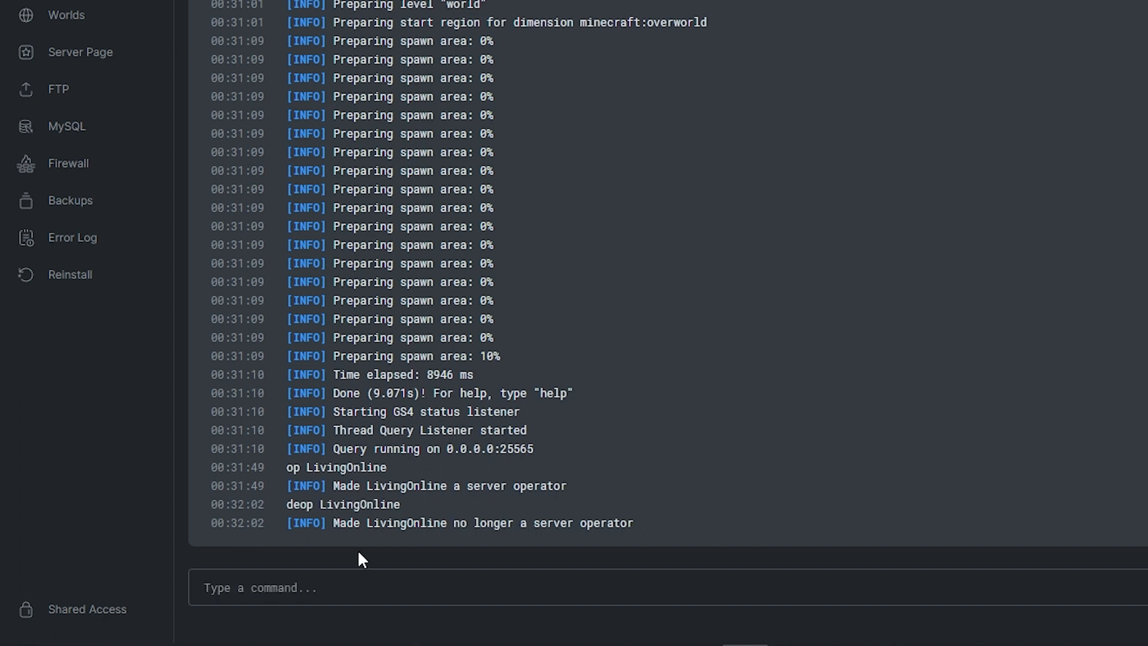
mouse_move(336, 530)
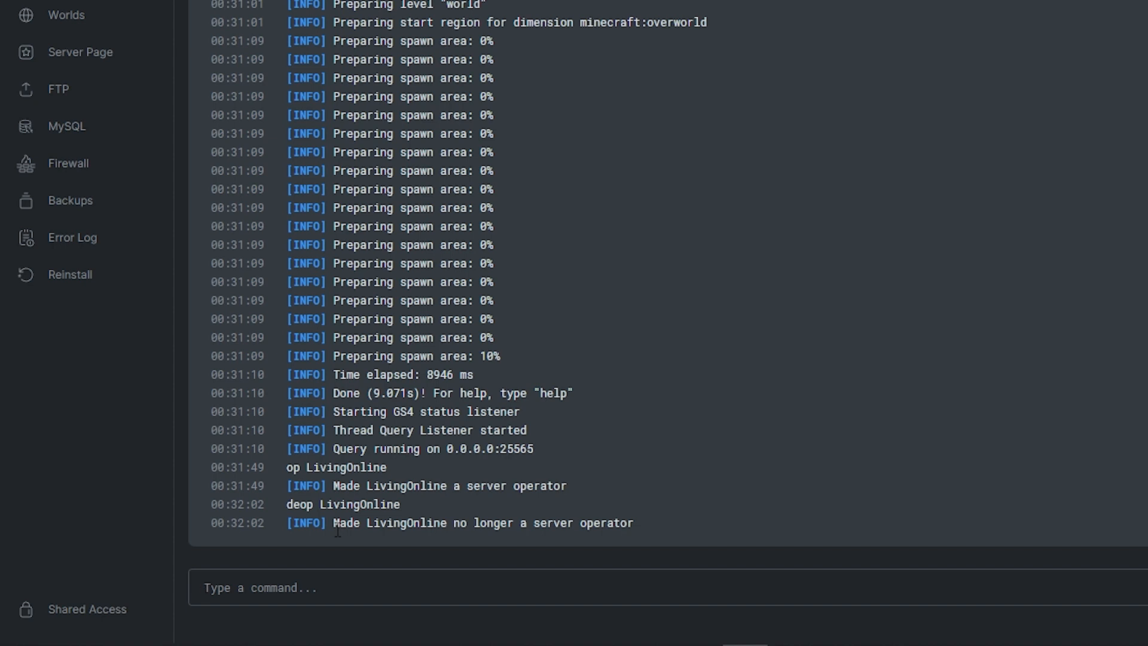
Step: Return to Players > Operators, which reports it is unsupported for this game type
left_click(50, 218)
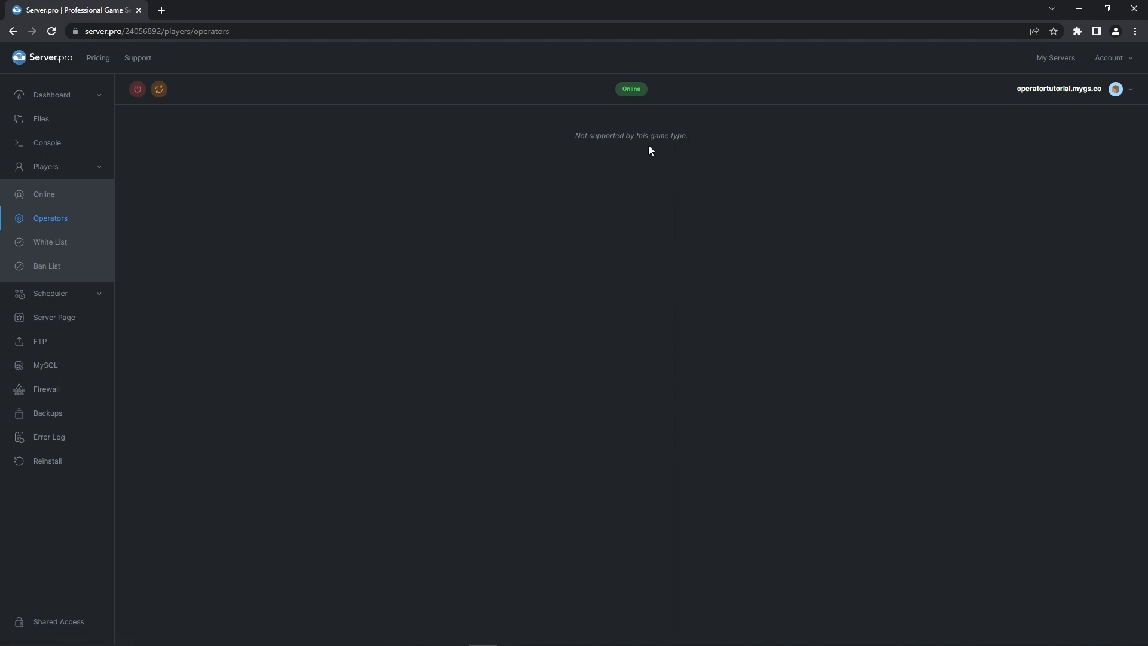
Step: Change allow-cheats from false to true in server.properties, then return to the console
left_click(41, 118)
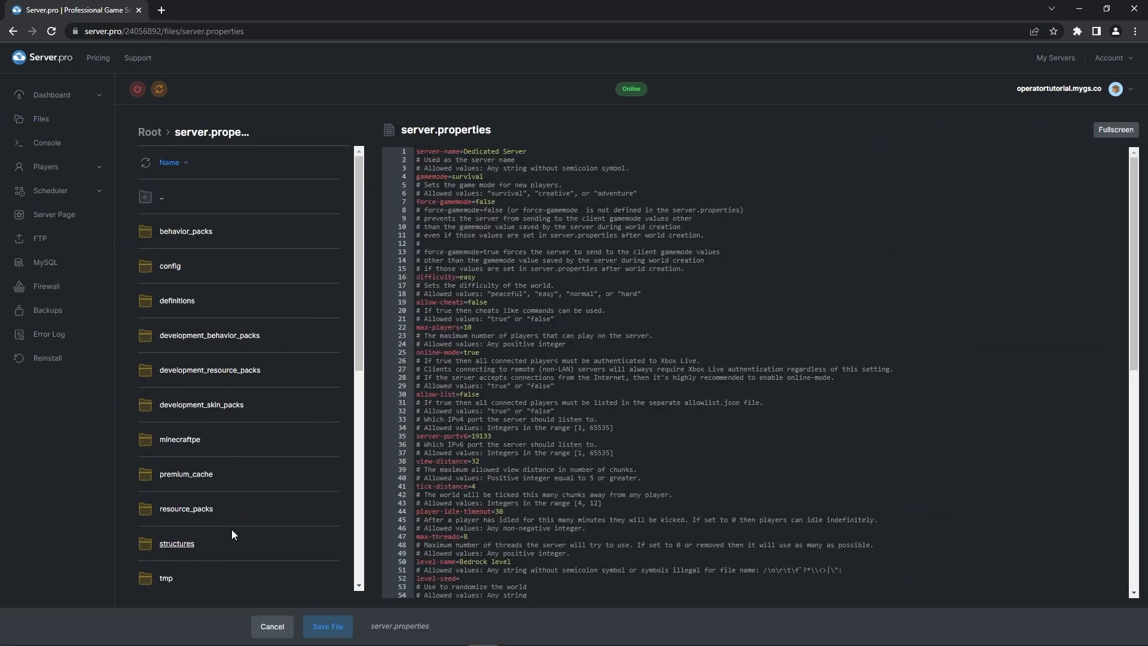
left_click(1116, 130)
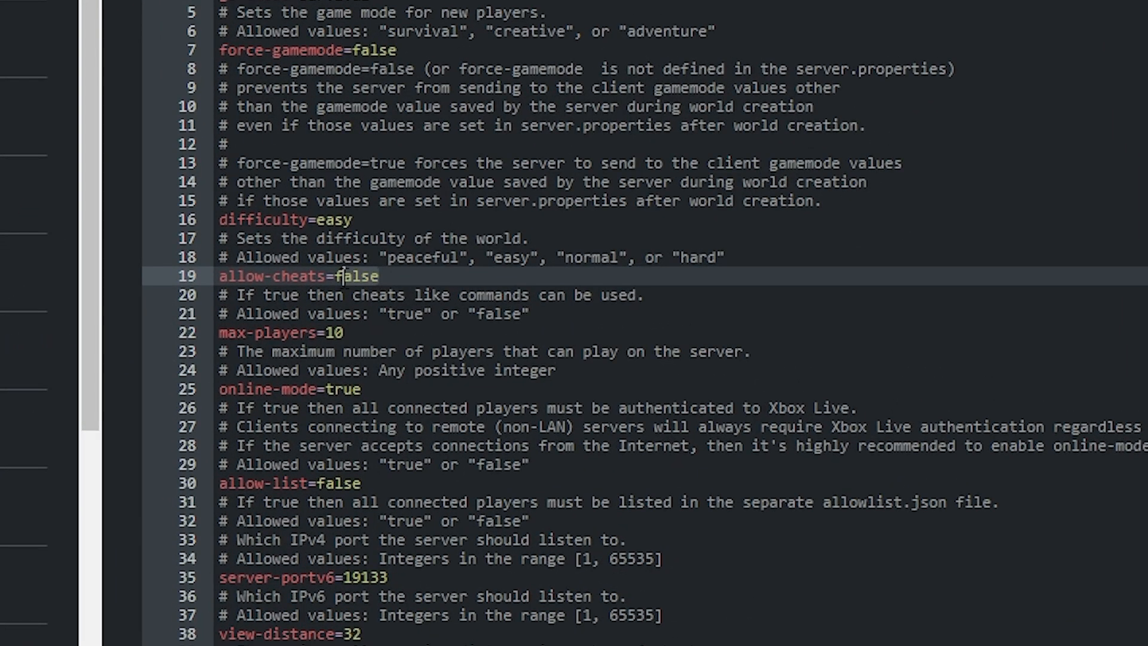
type("true")
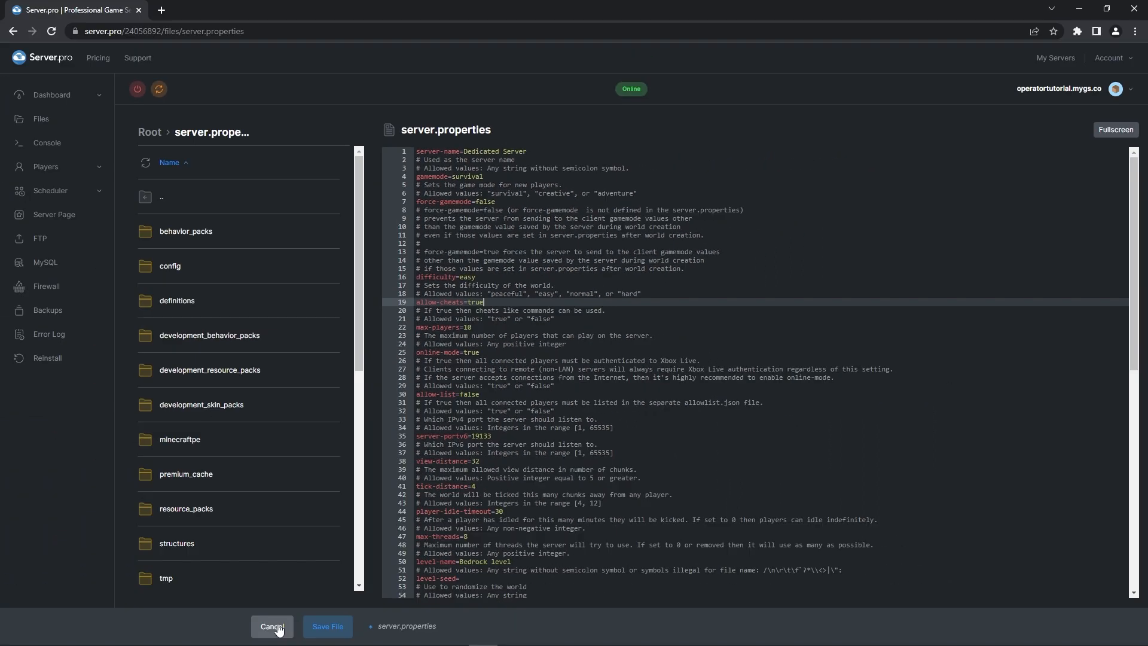
left_click(272, 630)
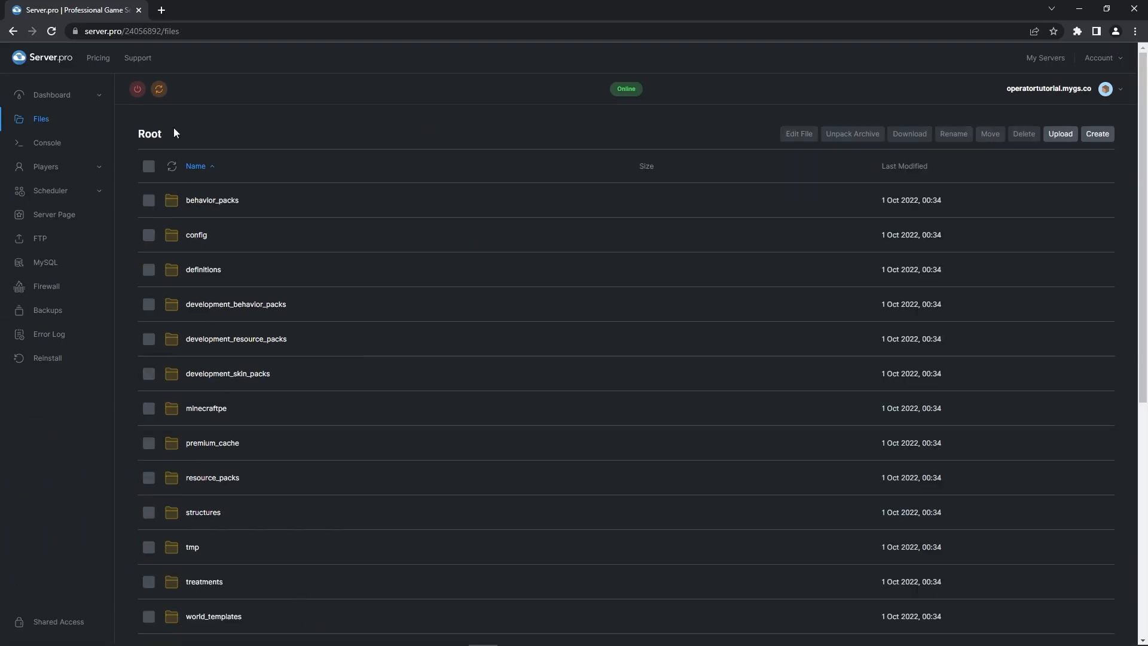
mouse_move(157, 89)
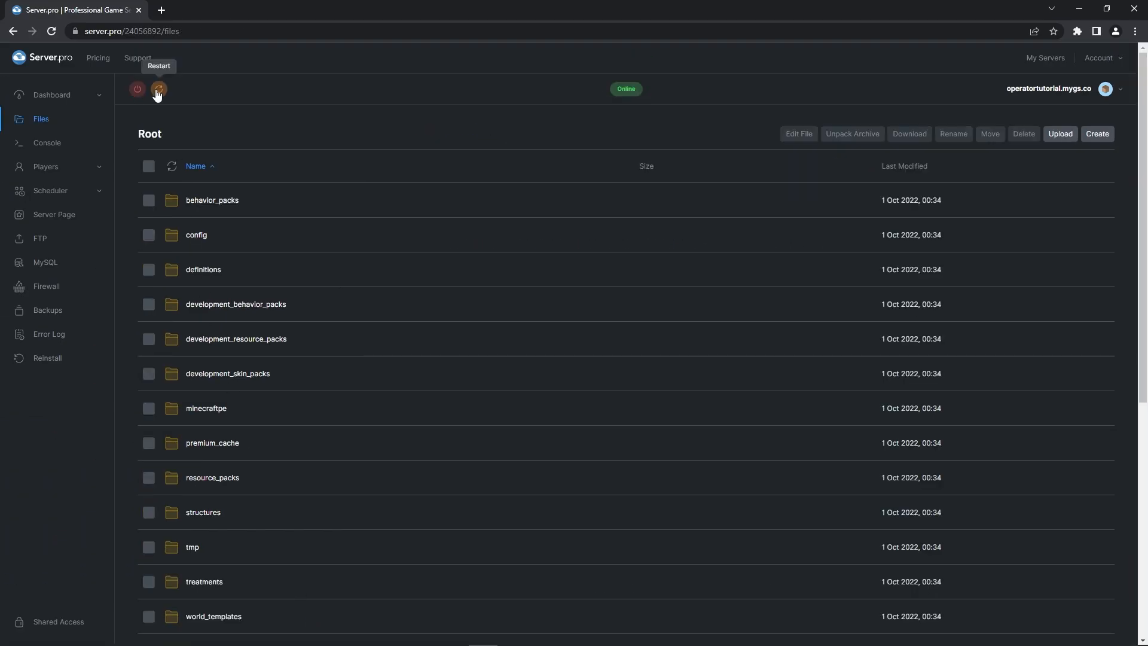
left_click(46, 143)
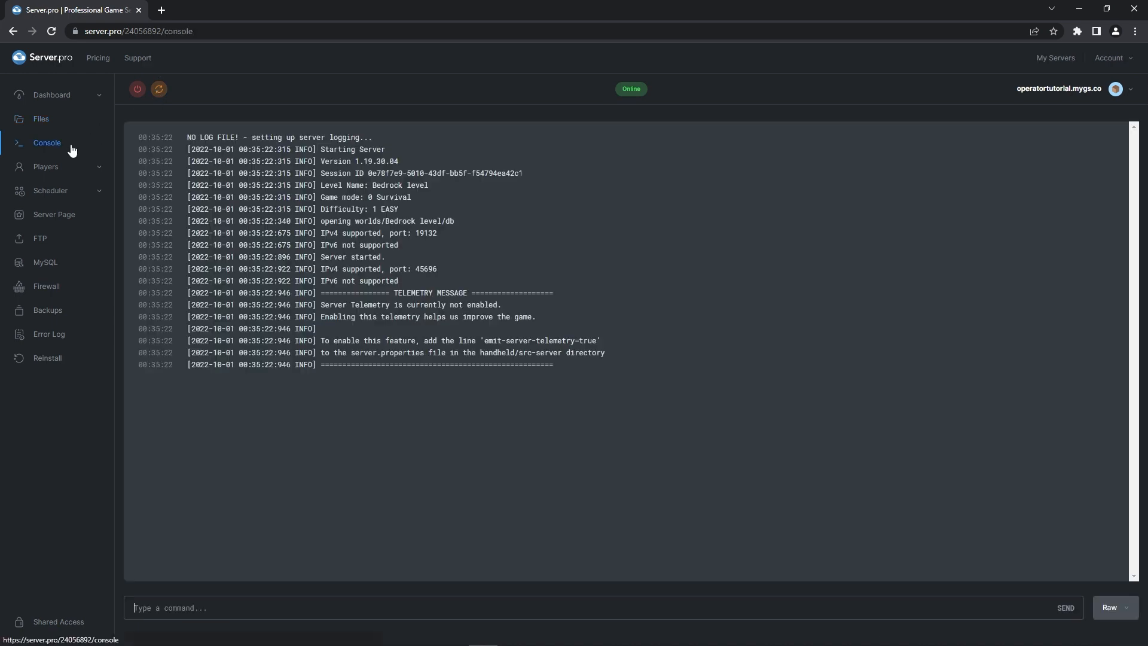
Step: Op the connected player LivingOnline588 with a console 'op' command
type("op Livi")
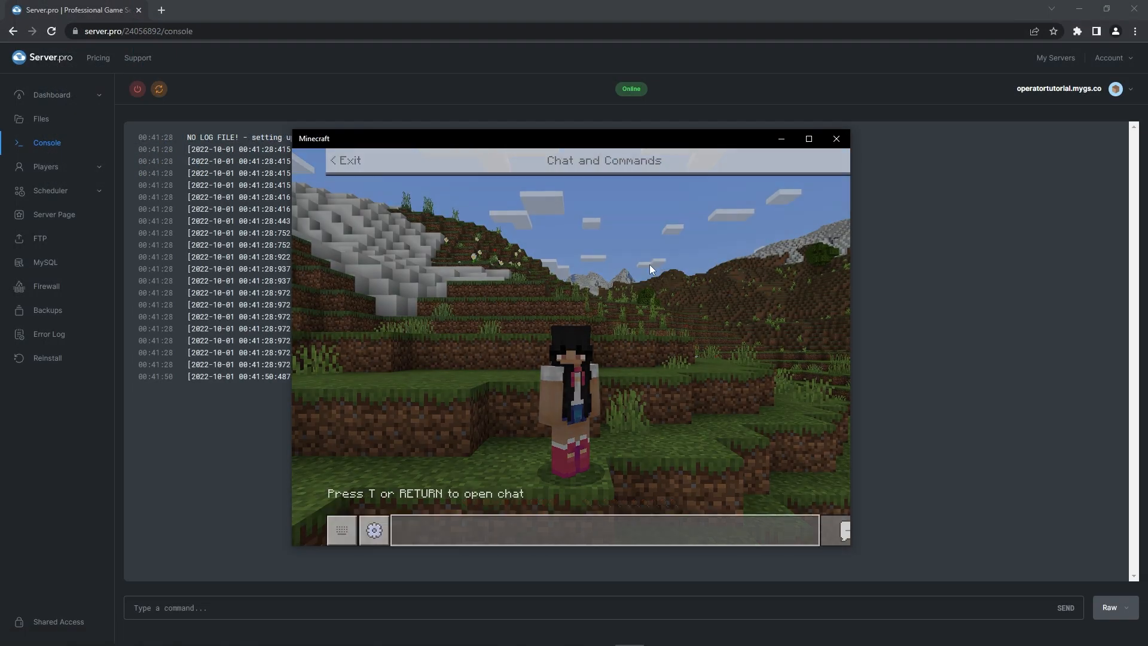
left_click(836, 138)
type("op")
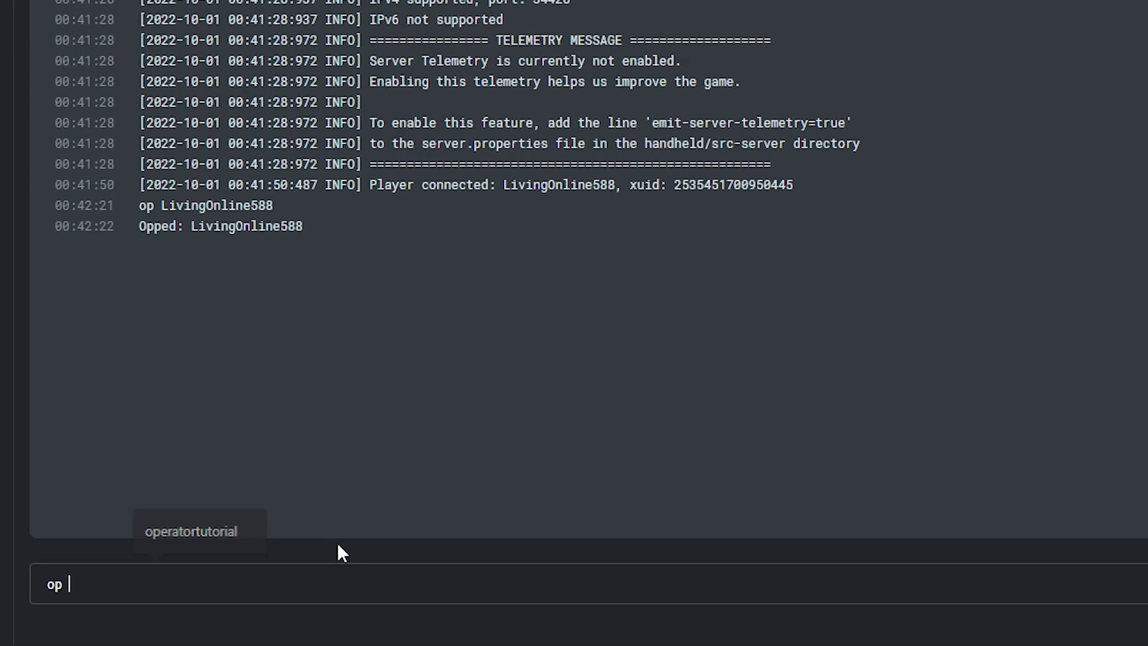
Step: Run 'deop LivingOnline588' in the console to revoke operator status
type("\"Living Onlin")
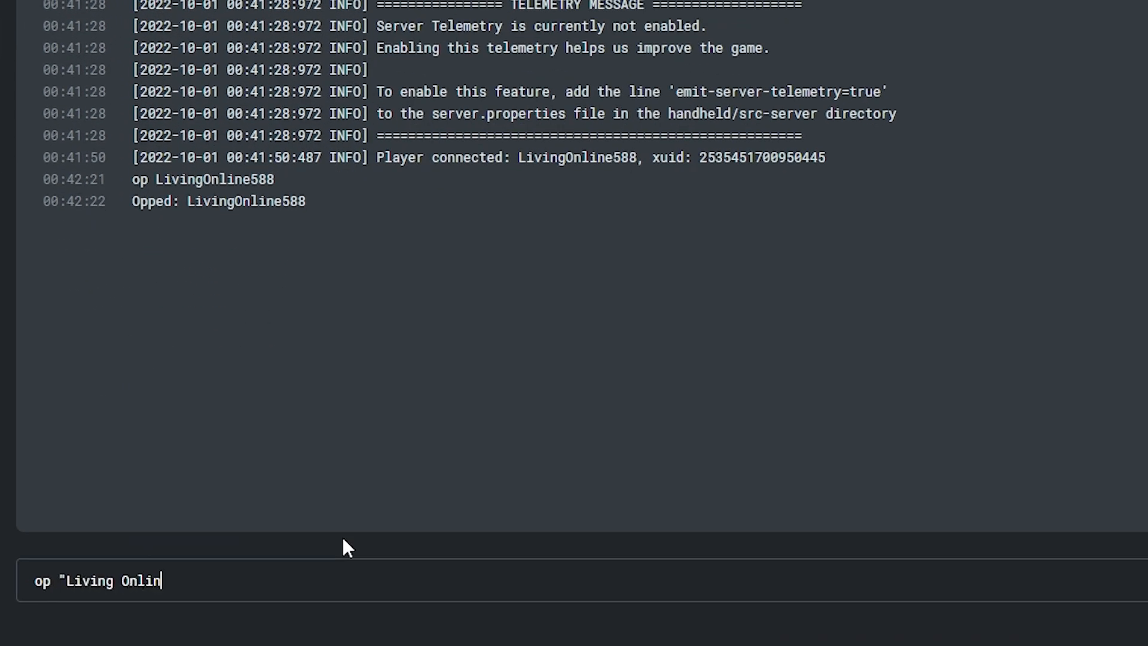
type("e\"")
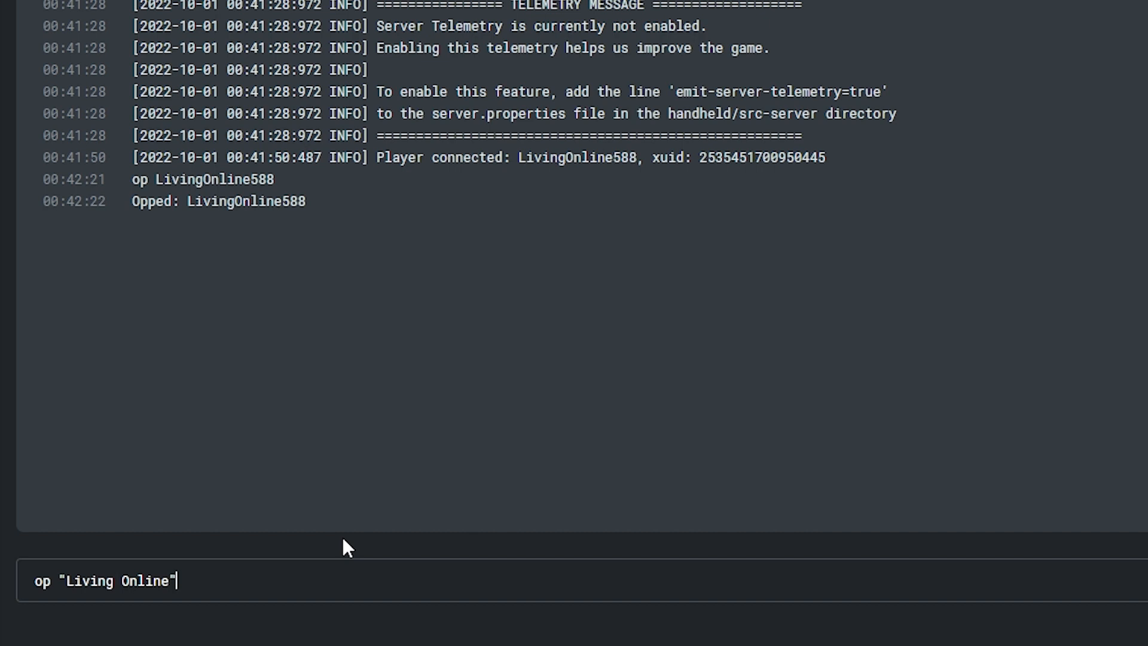
type("deo")
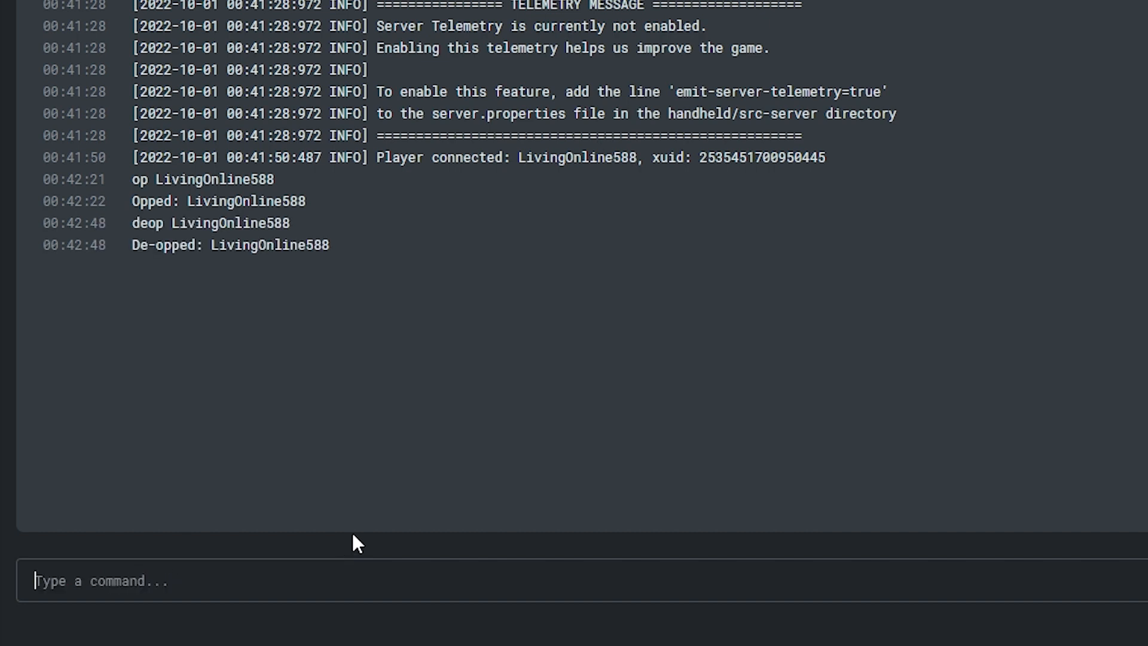
mouse_move(251, 281)
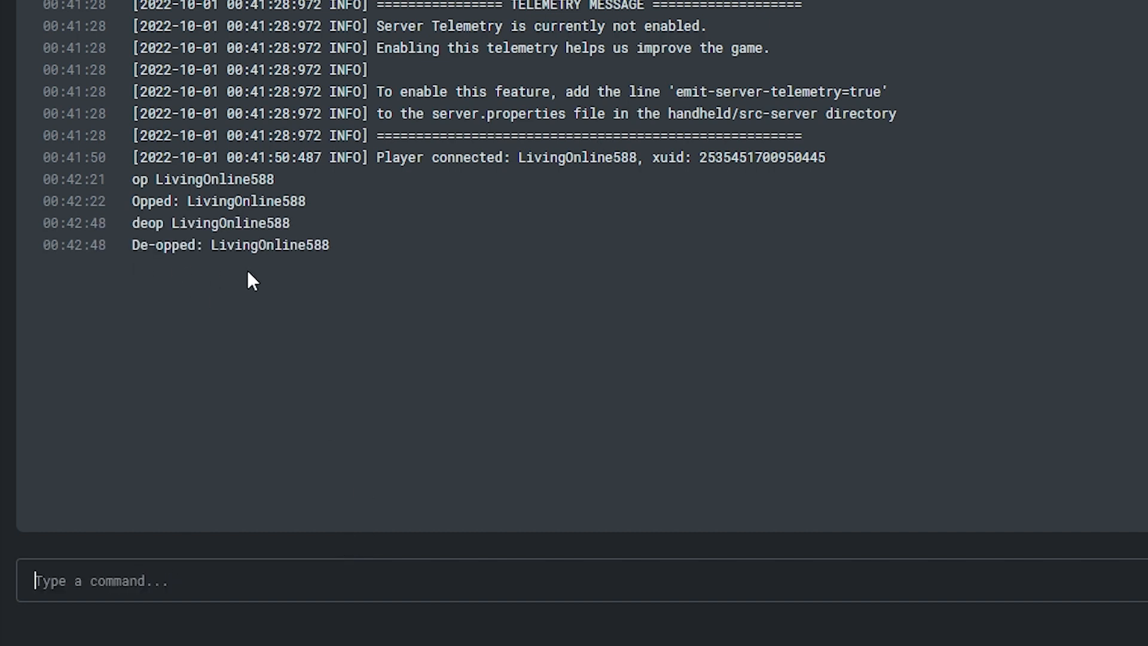